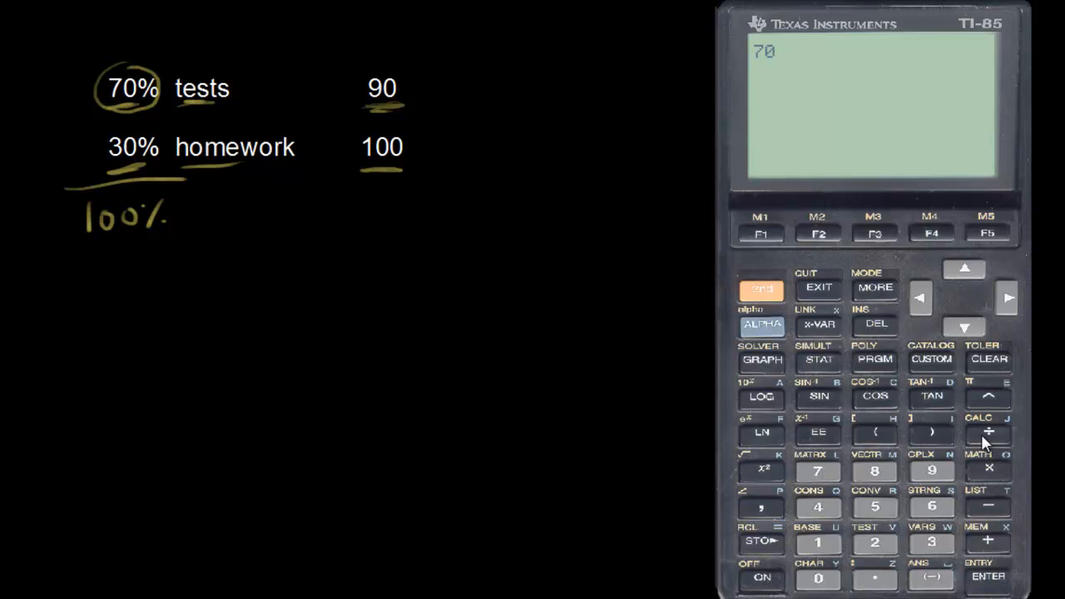
- Compute 70 divided by 100 on the TI-85, giving .7
click(817, 541)
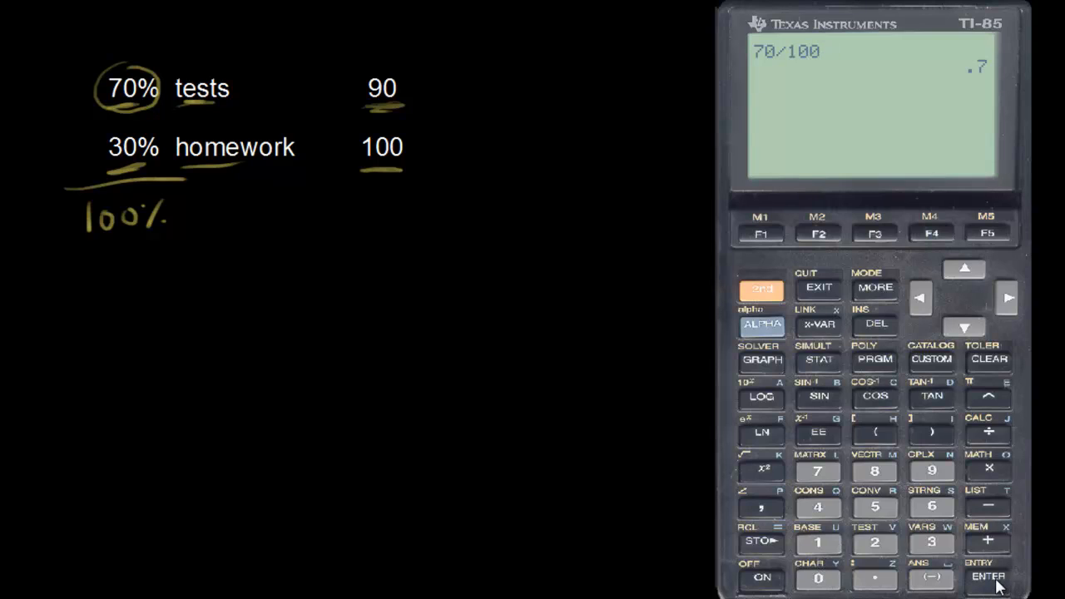
click(988, 575)
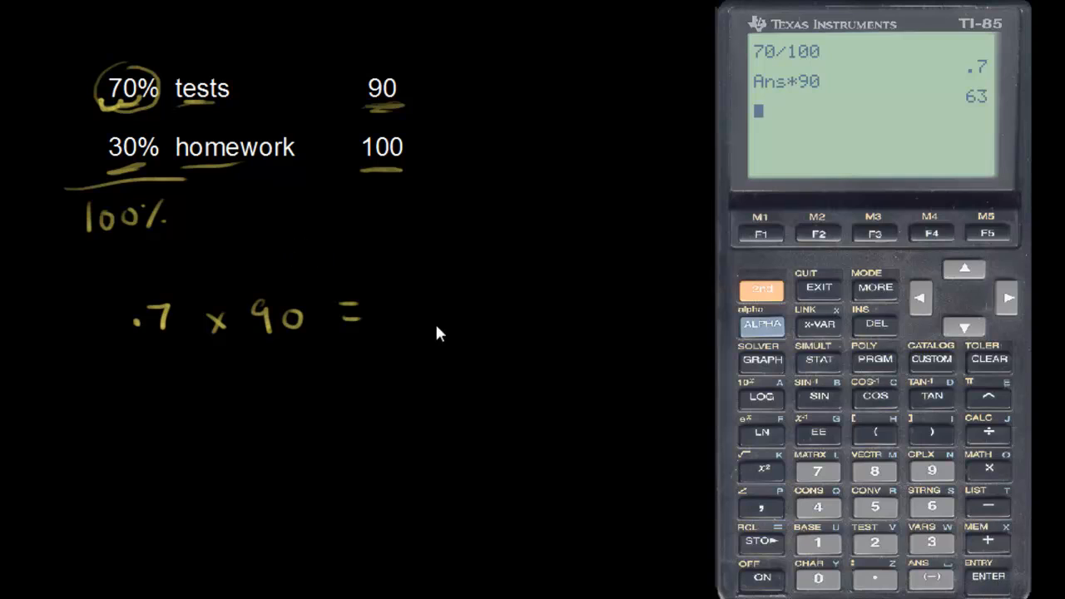
mouse_move(426, 307)
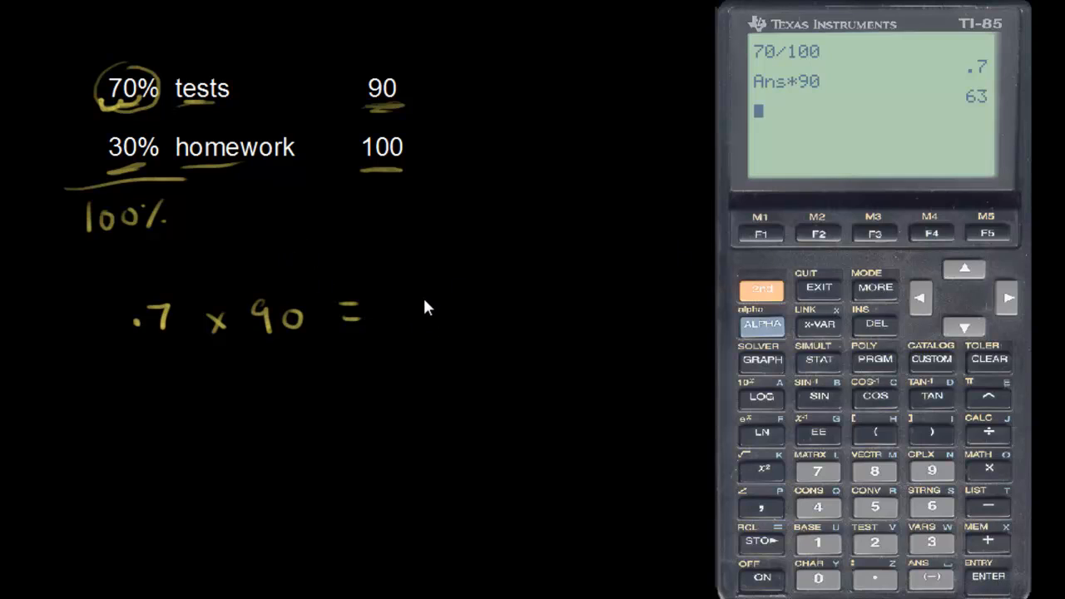